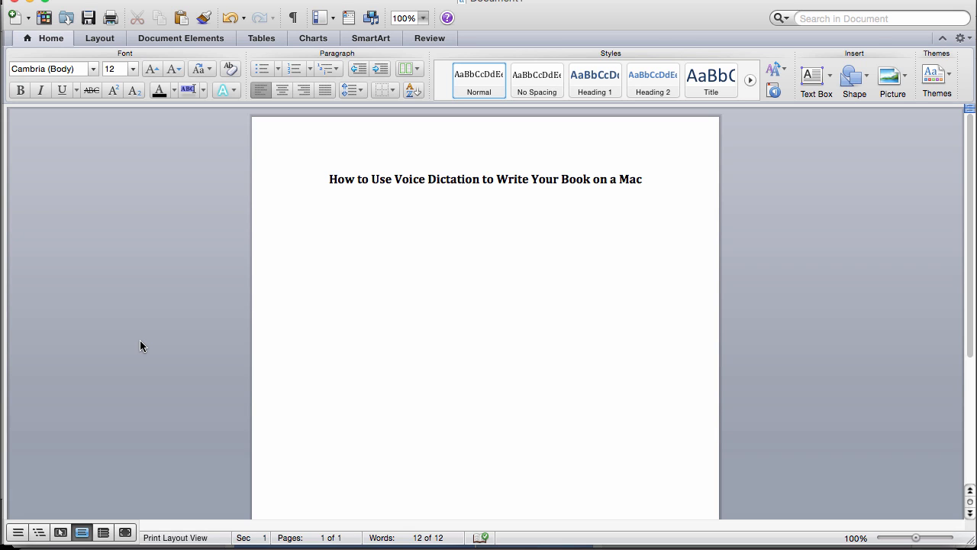
Place the cursor at the end of the voice dictation title to start a line below
{"action": "left_click", "coordinate": [321, 207]}
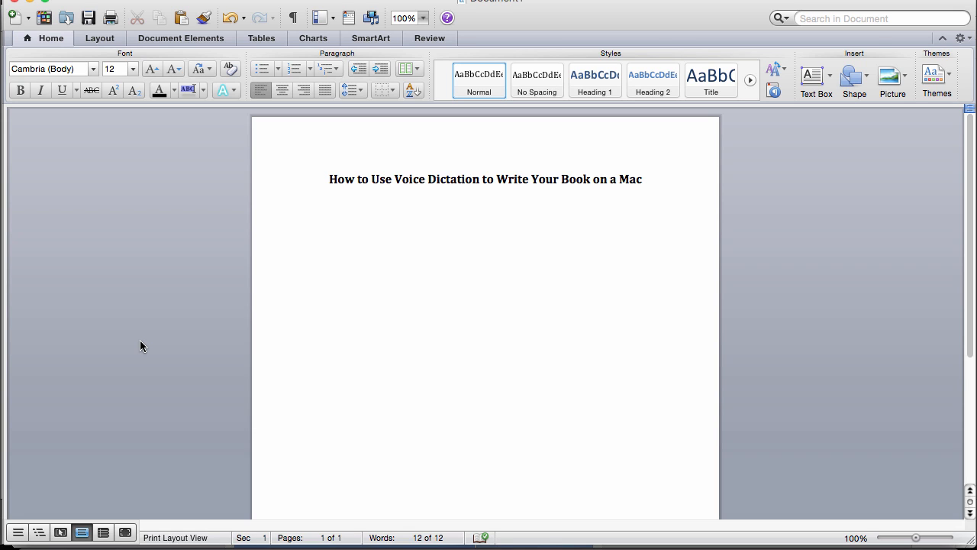
{"action": "left_click", "coordinate": [320, 207]}
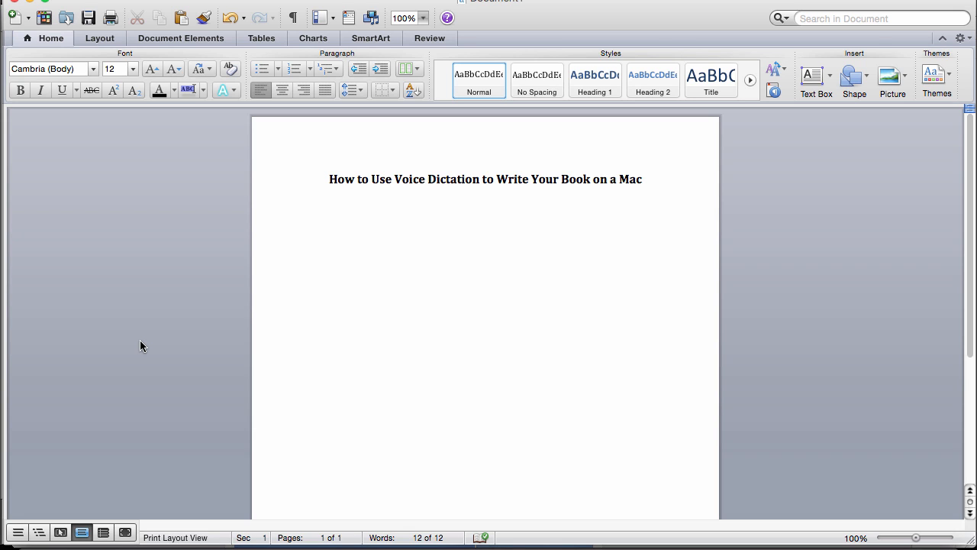
{"action": "left_click", "coordinate": [320, 206]}
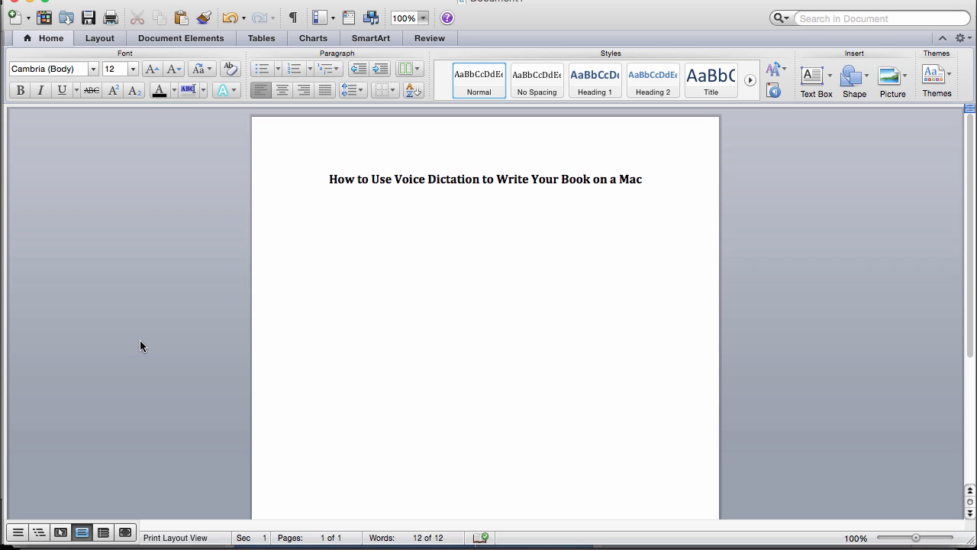
{"action": "left_click", "coordinate": [320, 206]}
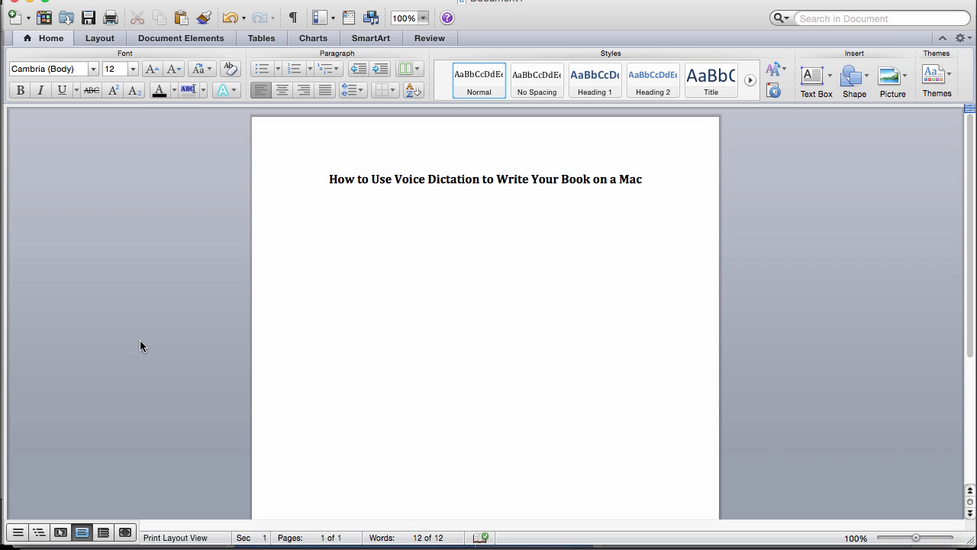
{"action": "left_click", "coordinate": [320, 206]}
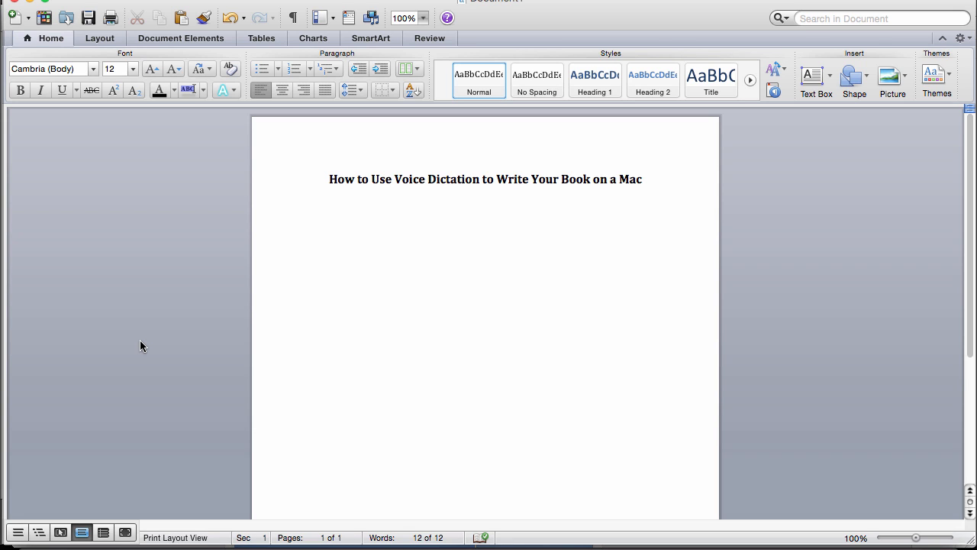
{"action": "left_click", "coordinate": [320, 207]}
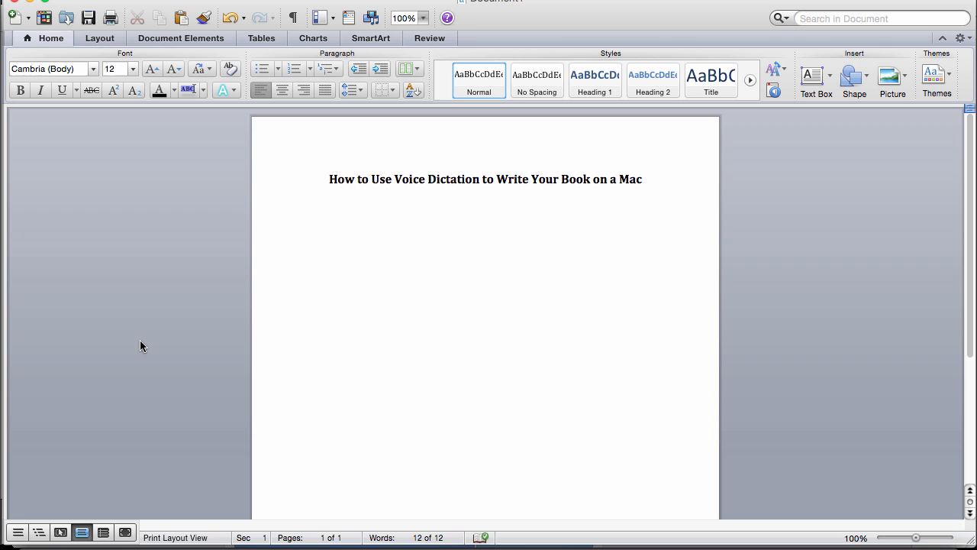
{"action": "left_click", "coordinate": [320, 206]}
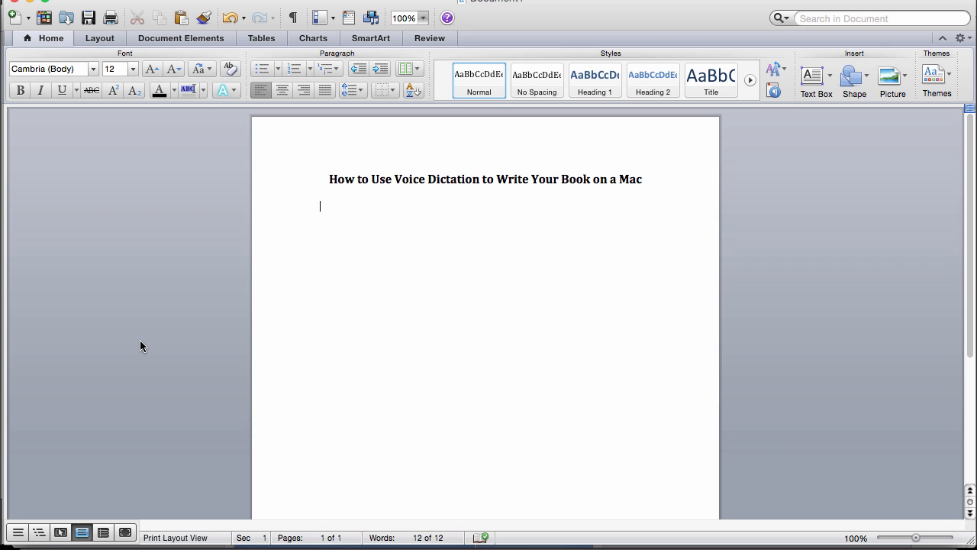
Dictate 'Press the function key twice' and the dictating-your-text line below the title
{"action": "type", "text": "Press the function key twice"}
{"action": "left_click", "coordinate": [451, 227]}
{"action": "type", "text": "What's the microphone comes up. You can start dictating your text."}
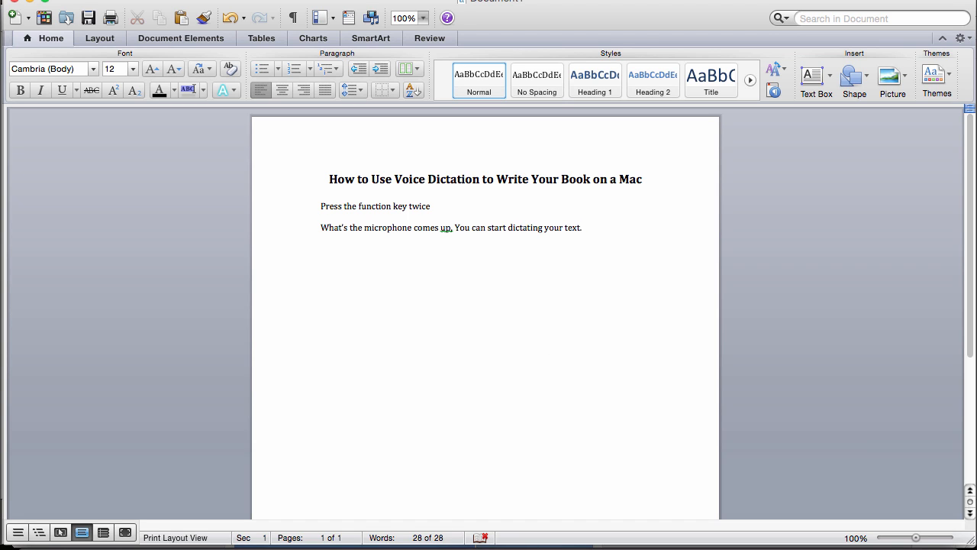
{"action": "left_click", "coordinate": [582, 228]}
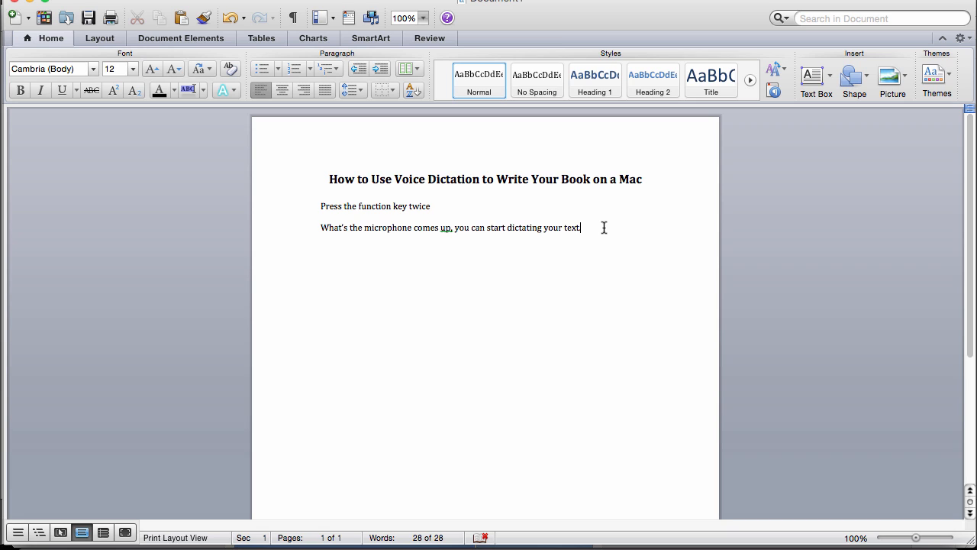
Add a period after 'your text' on the second line
{"action": "type", "text": "."}
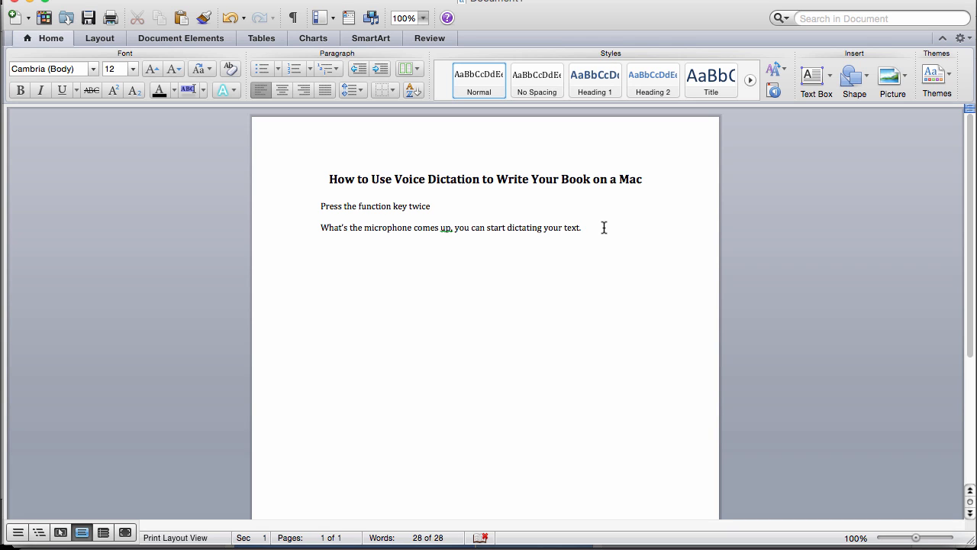